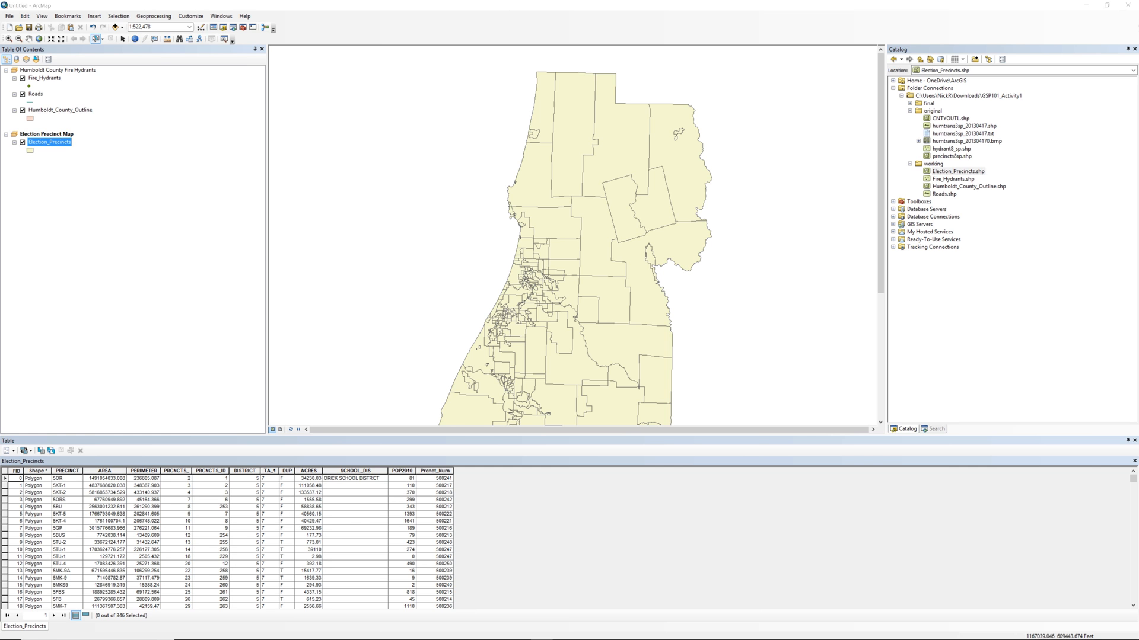
Step: Save the untitled map document in GSP101_Activity1 as 'Humboldt County Maps.mxd'
click(7, 7)
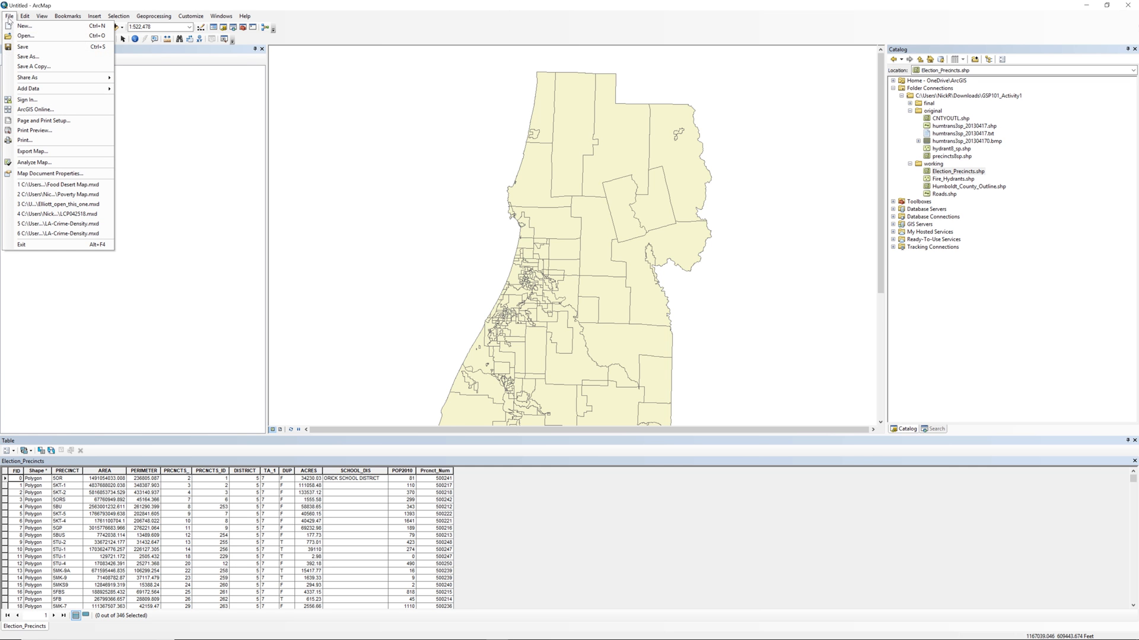
mouse_move(36, 46)
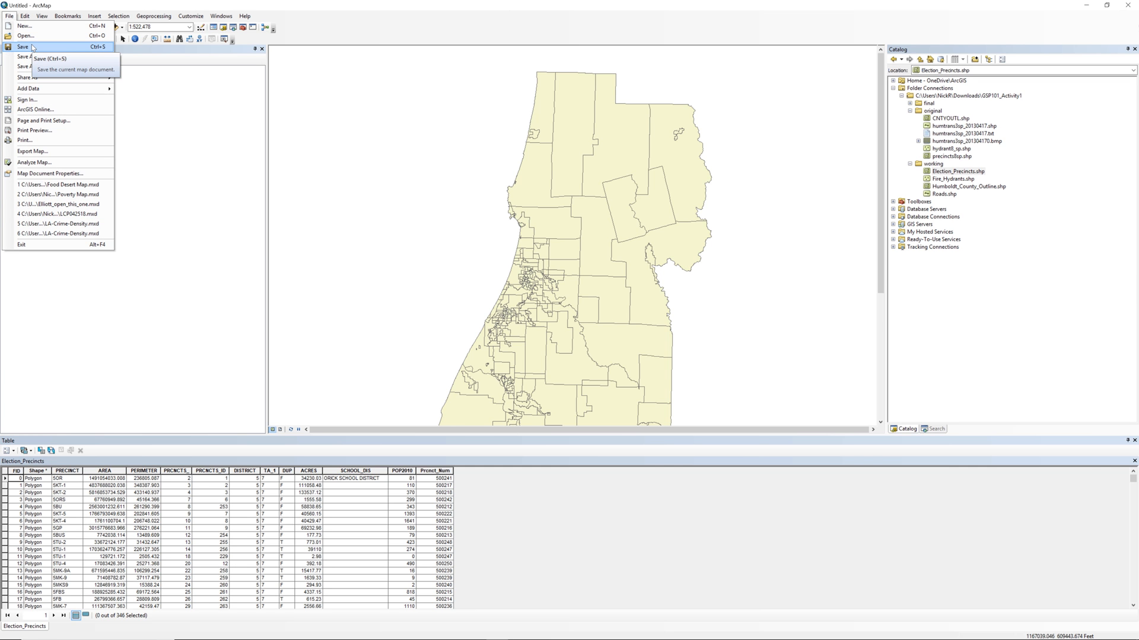
click(22, 45)
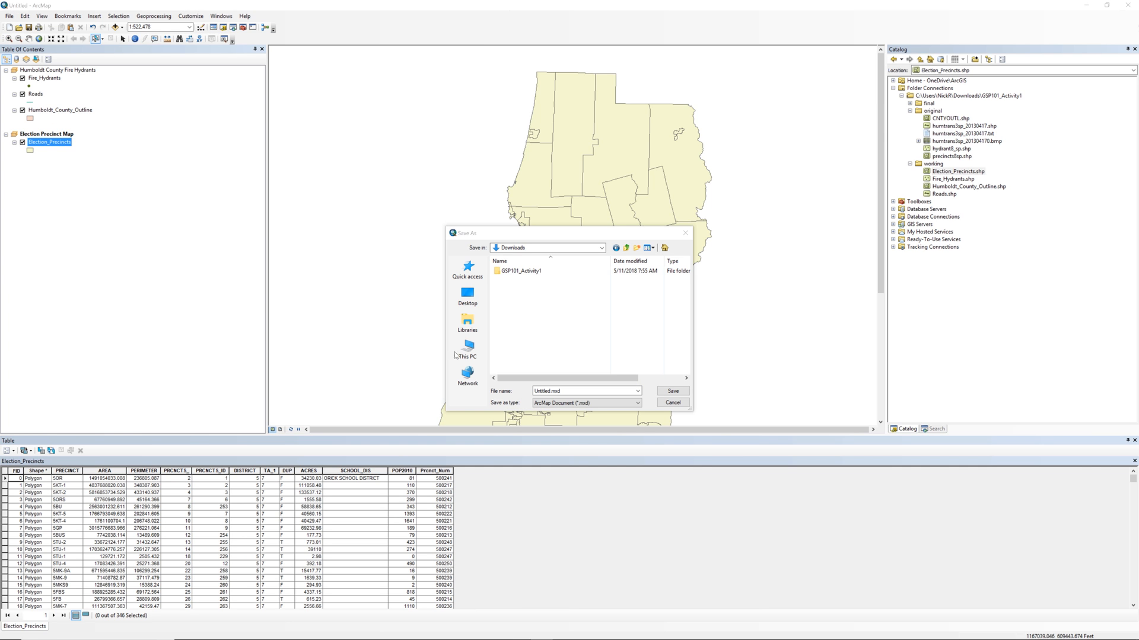
double_click(519, 271)
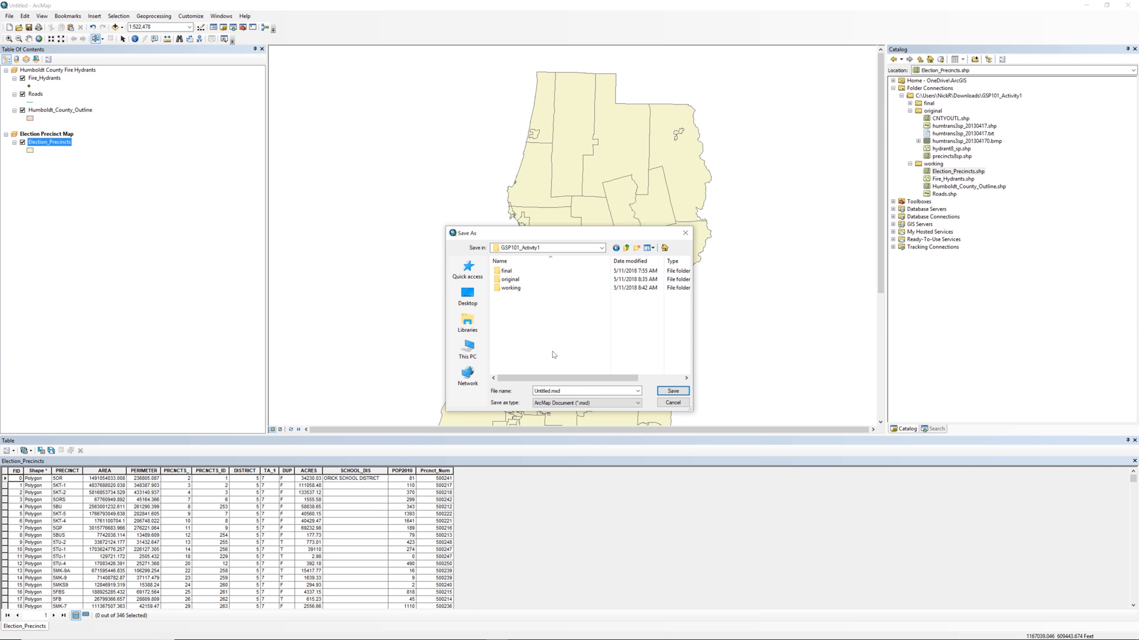
click(567, 391)
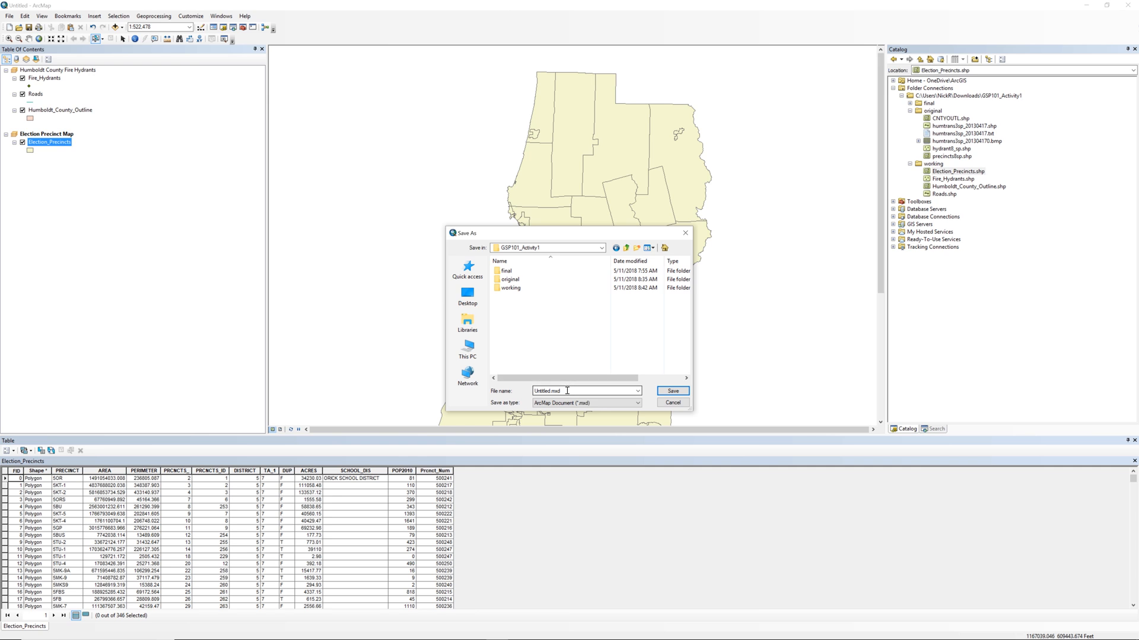
click(567, 392)
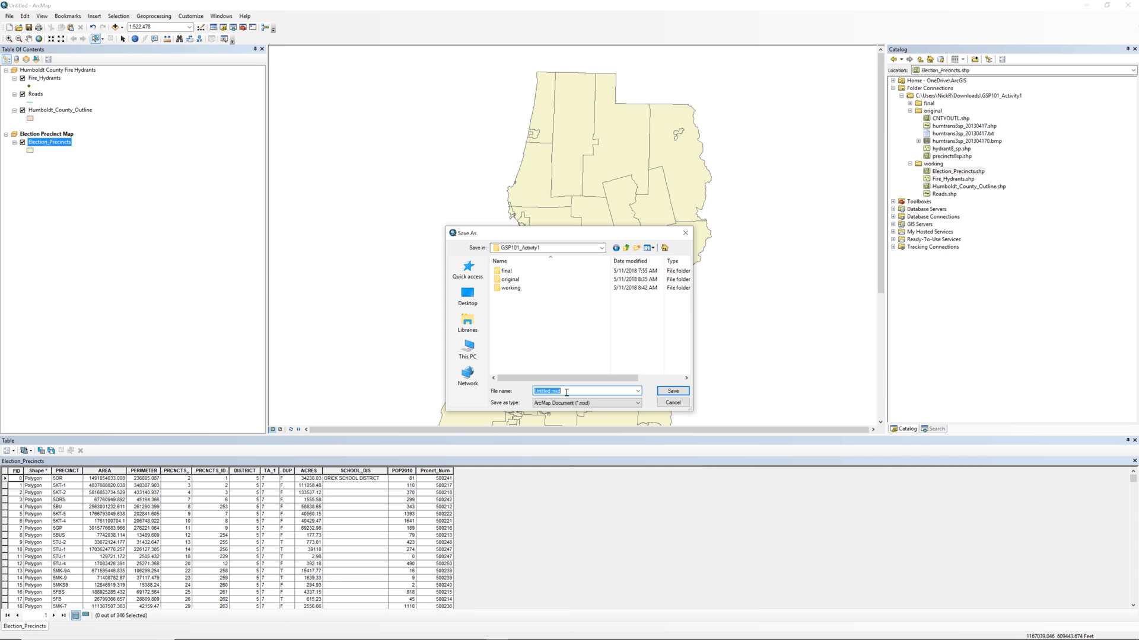
text(Hu)
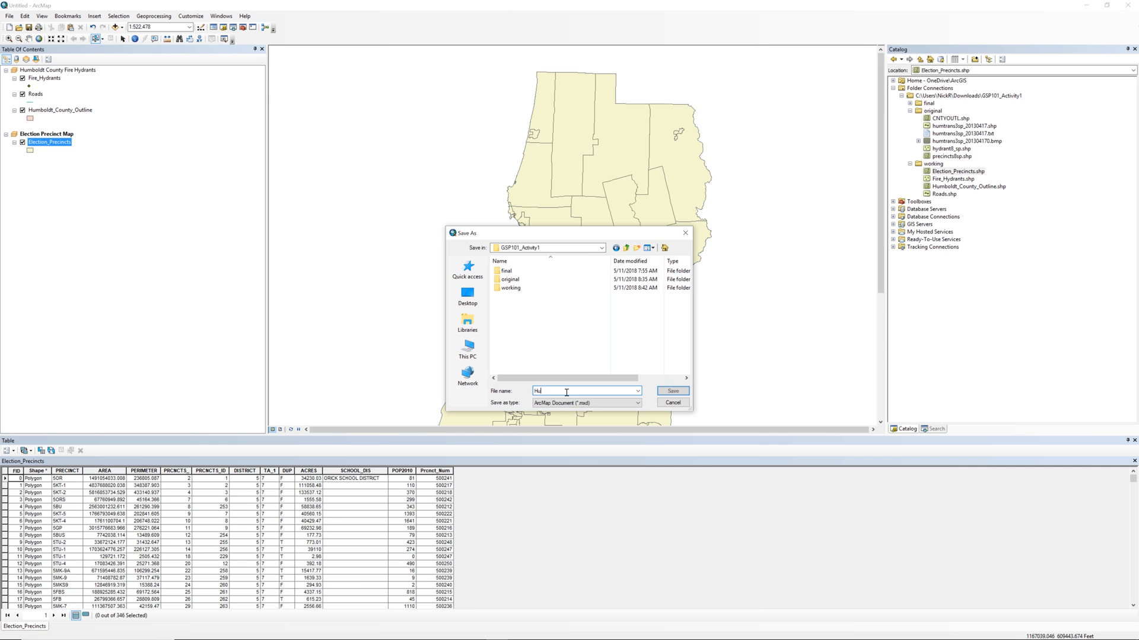
text(Humboldt County Maps)
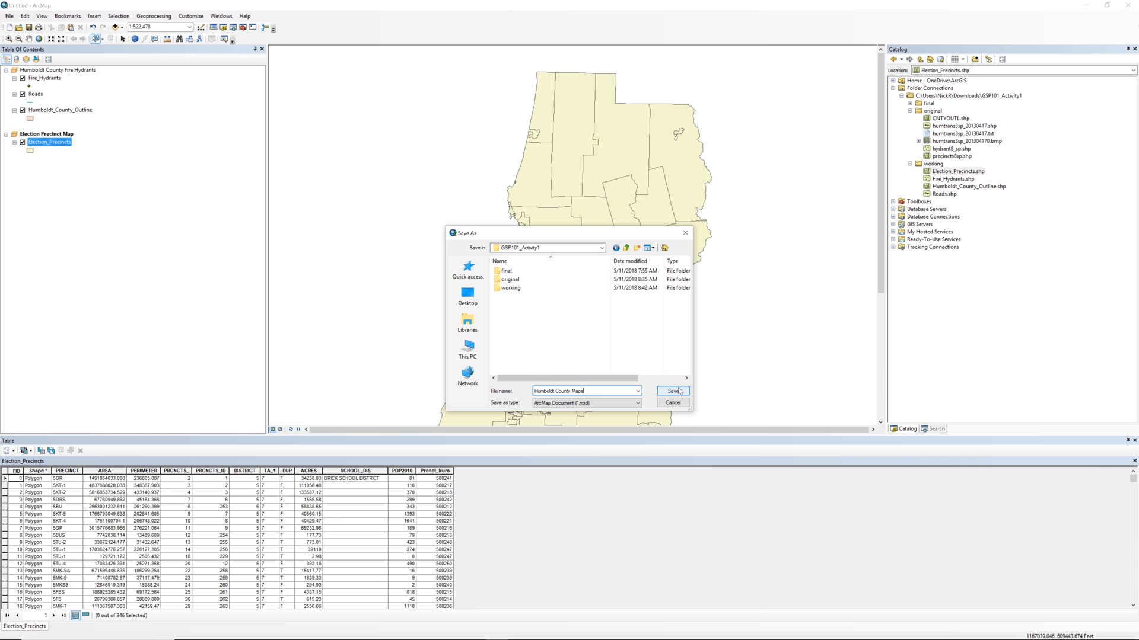
click(673, 392)
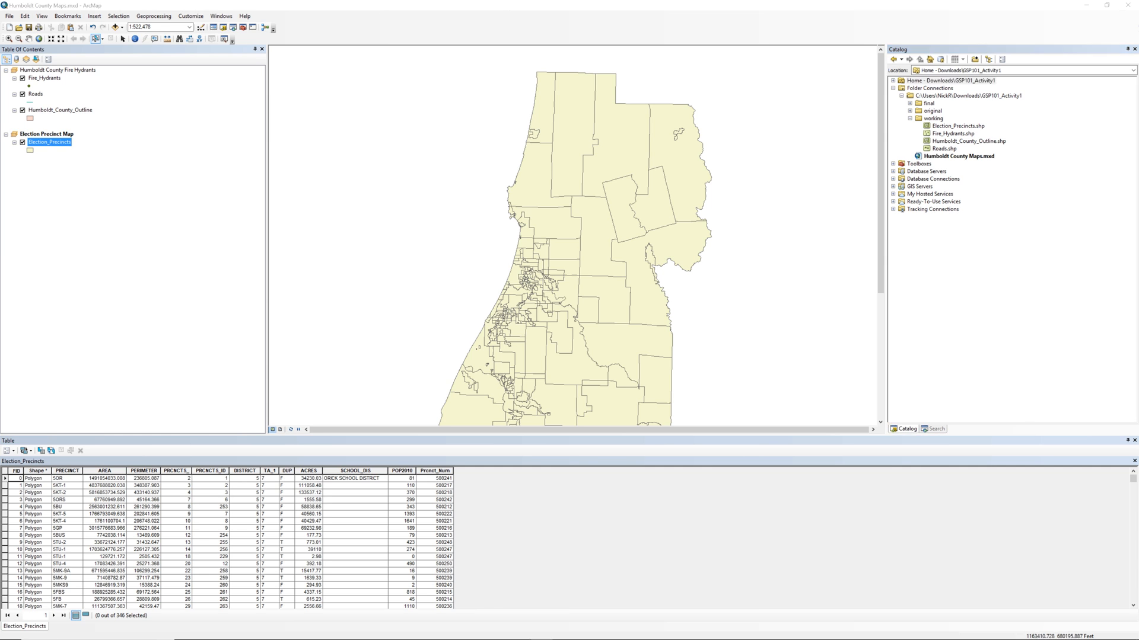
Step: Close ArcMap, leaving Humboldt County Maps.mxd alone in the GSP101_Activity1 folder
click(9, 17)
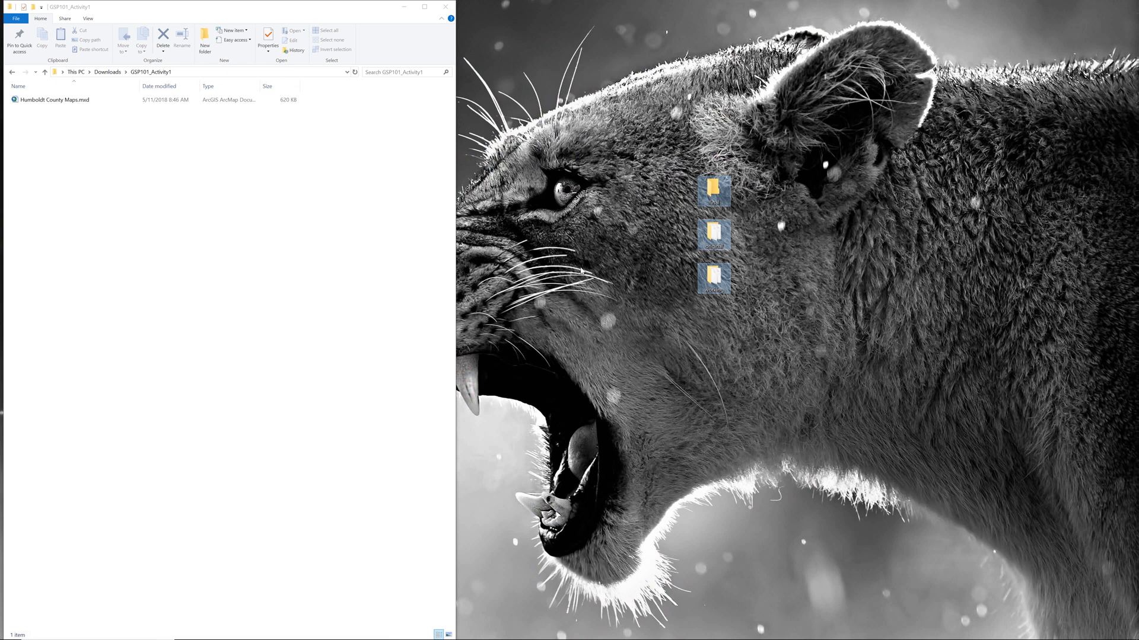
mouse_move(156, 182)
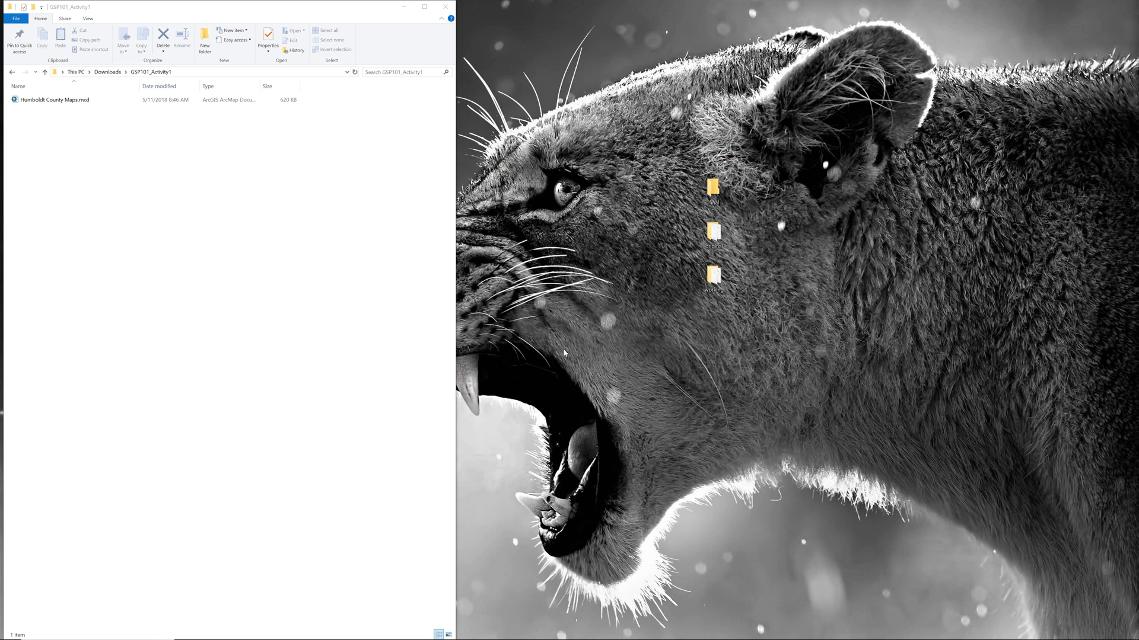
mouse_move(233, 242)
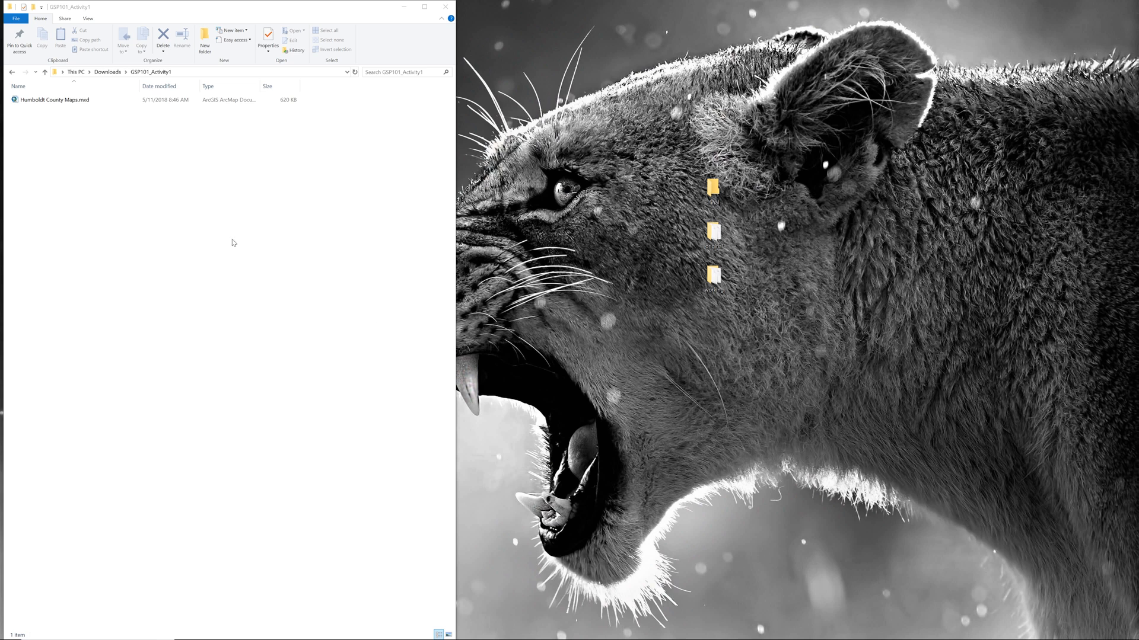
Step: Reopen Humboldt County Maps.mxd, bringing up ArcMap's Set Data Source prompt for missing layers
double_click(53, 100)
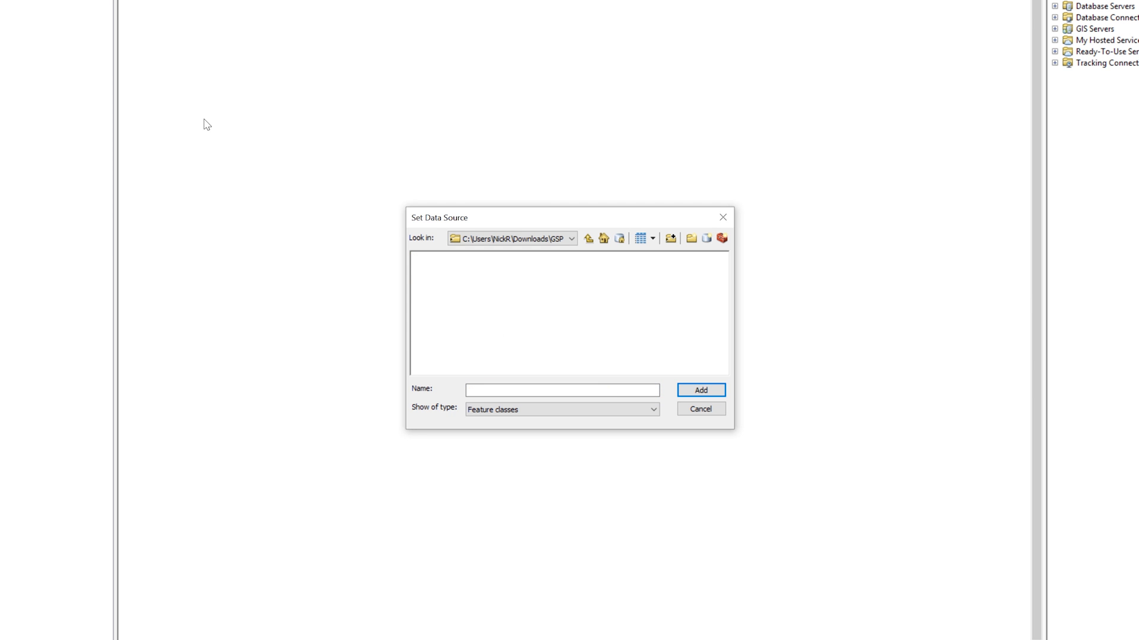
Step: Point the broken layers to the moved data folder on the Desktop so the map draws again
click(688, 240)
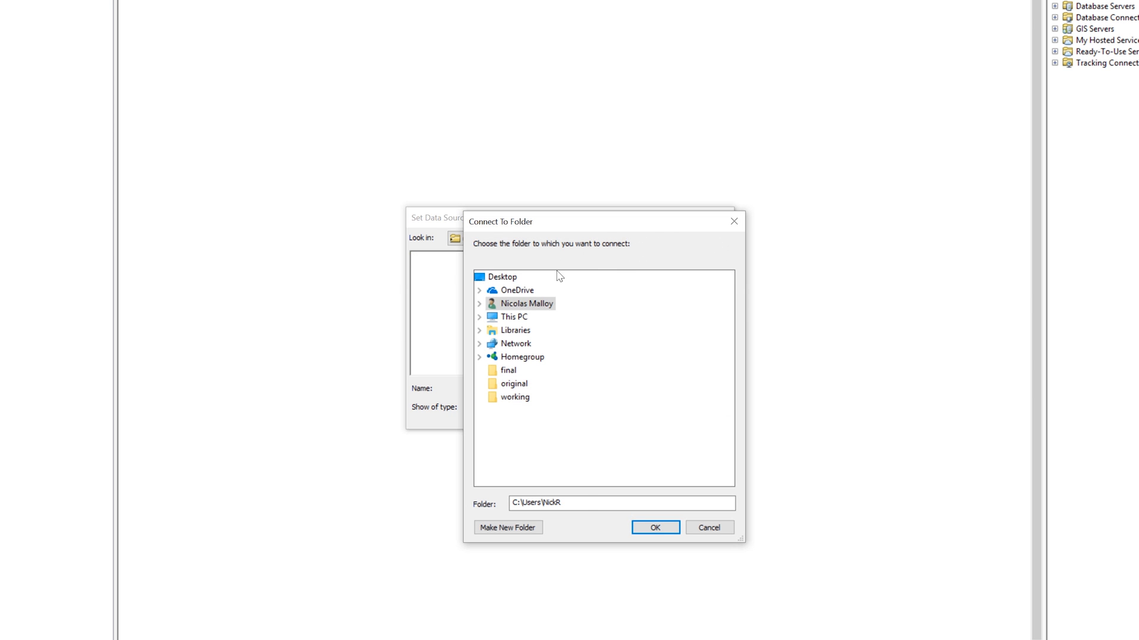
click(655, 526)
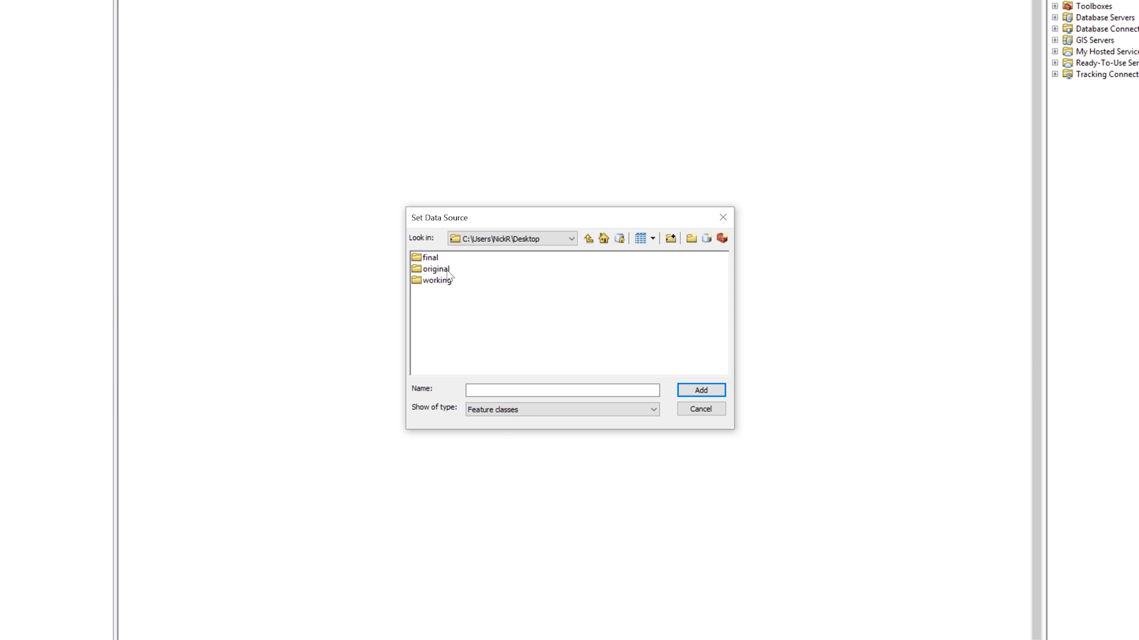
double_click(443, 280)
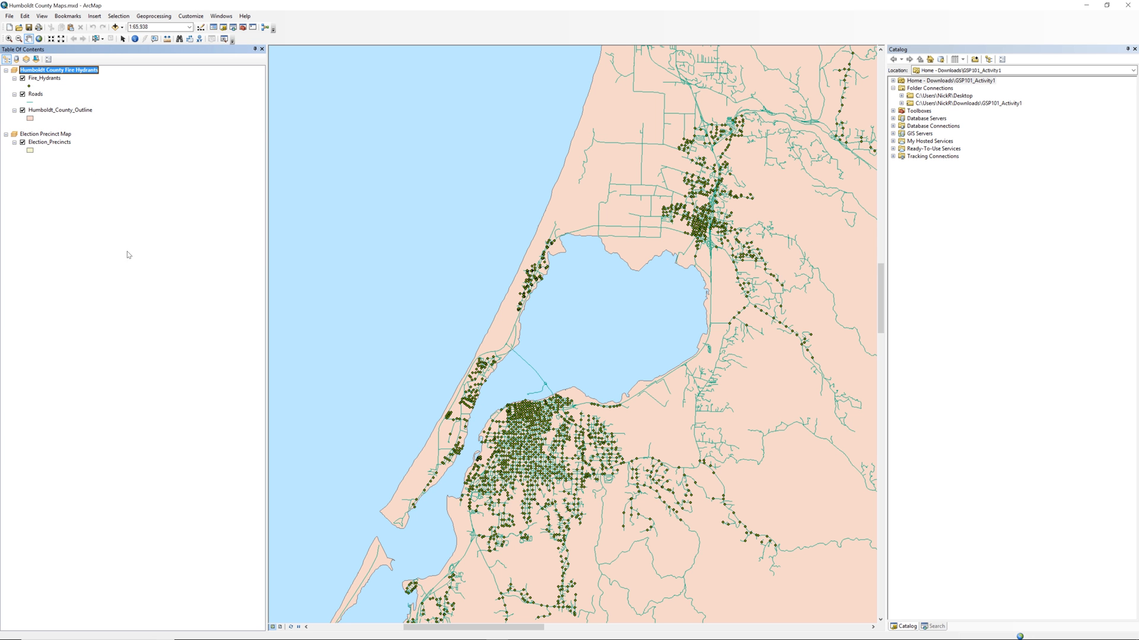
mouse_move(26, 441)
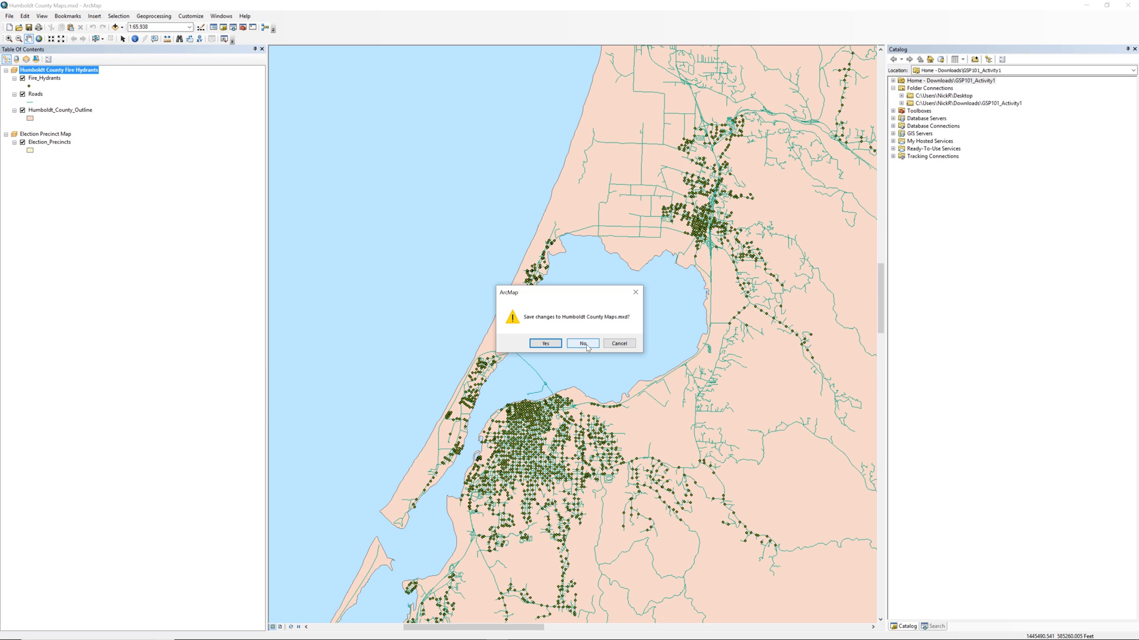
Step: Discard map changes, move the three desktop folders into GSP101_Activity1 and reopen Humboldt County Maps.mxd
click(582, 344)
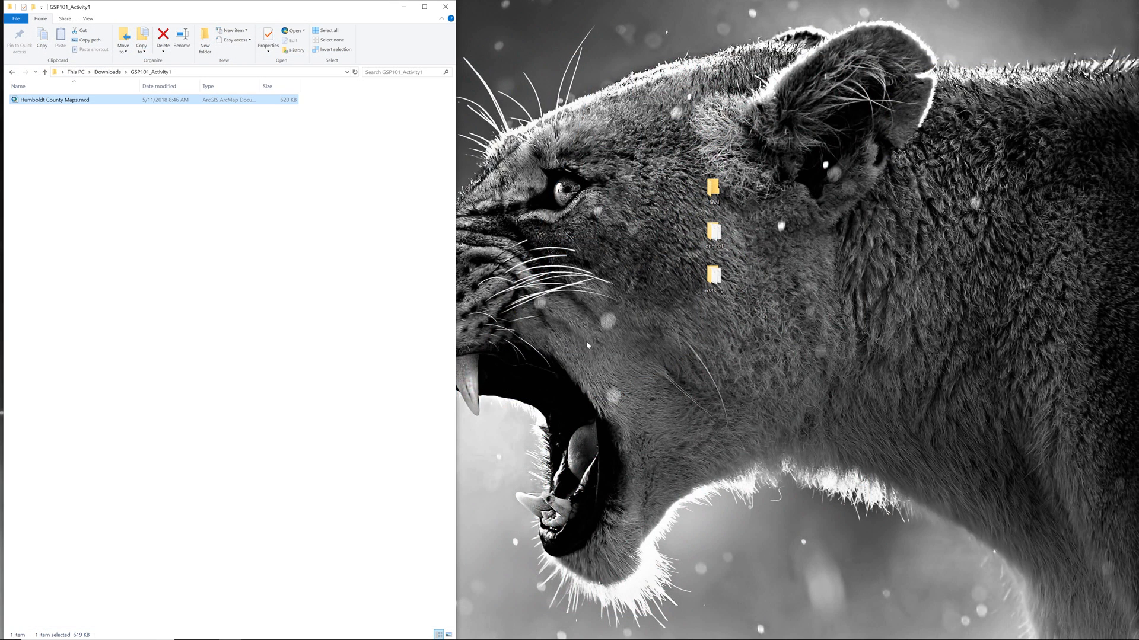
drag(759, 175, 717, 301)
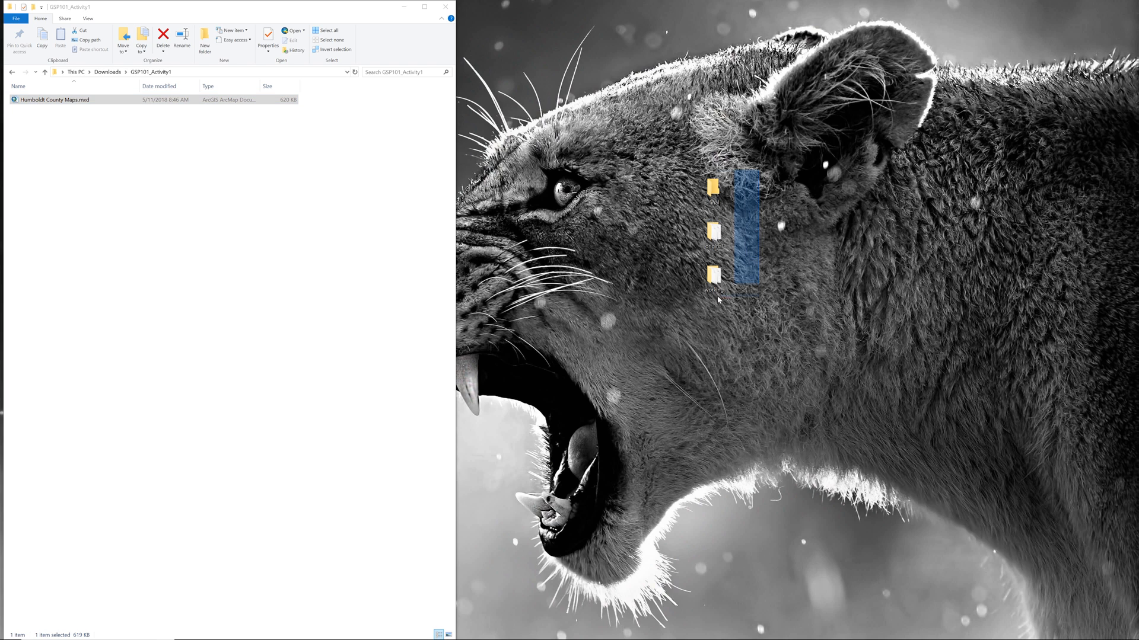
click(714, 193)
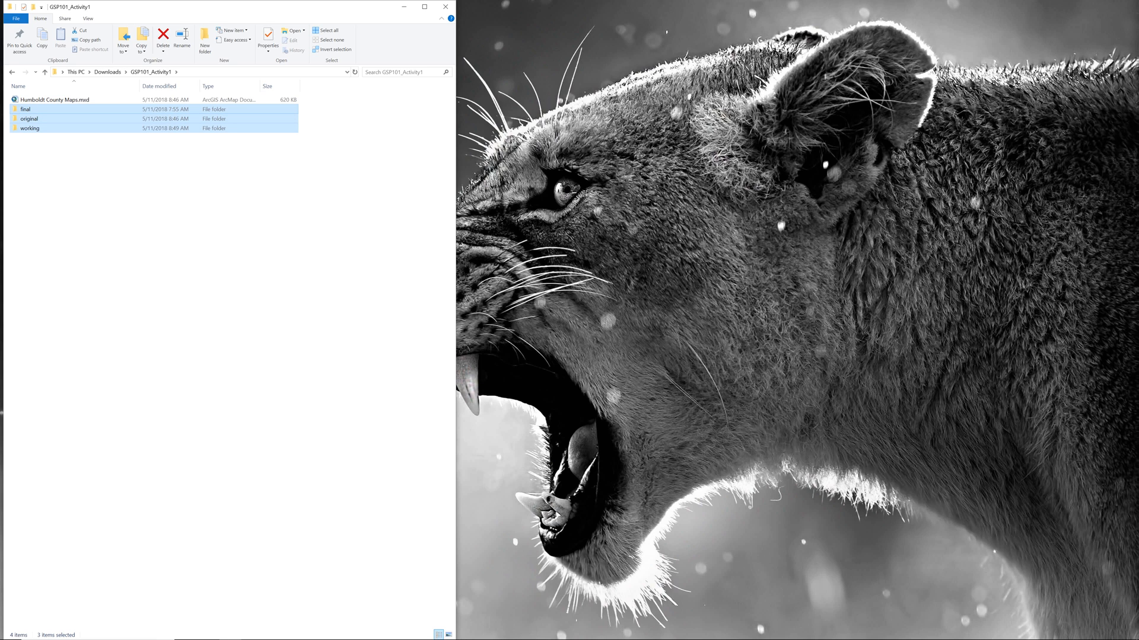
click(50, 97)
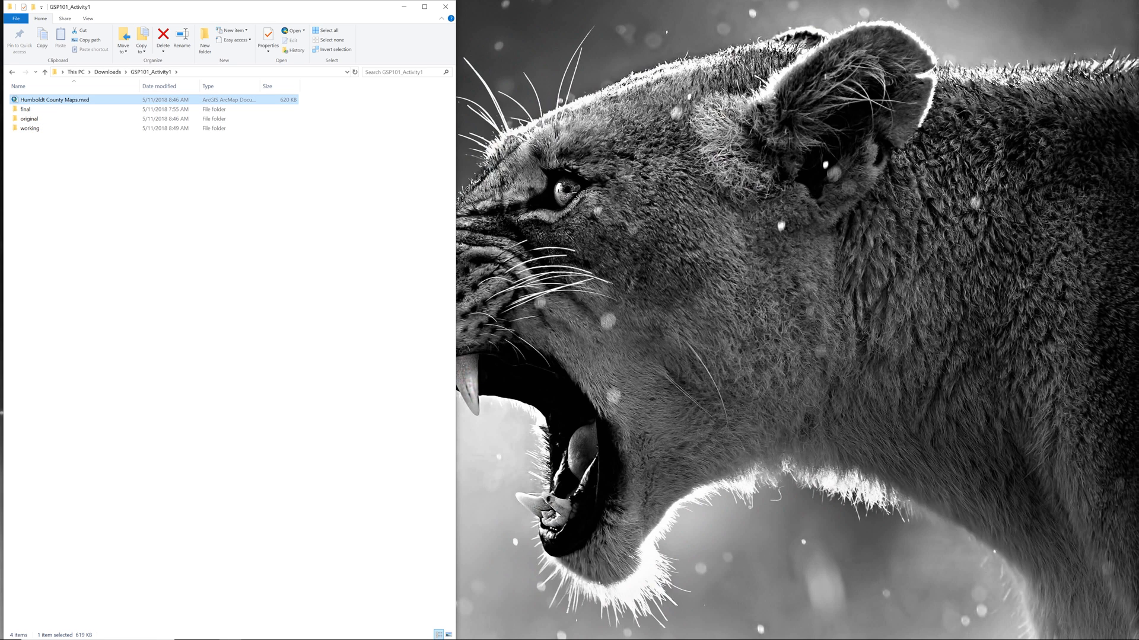
double_click(54, 99)
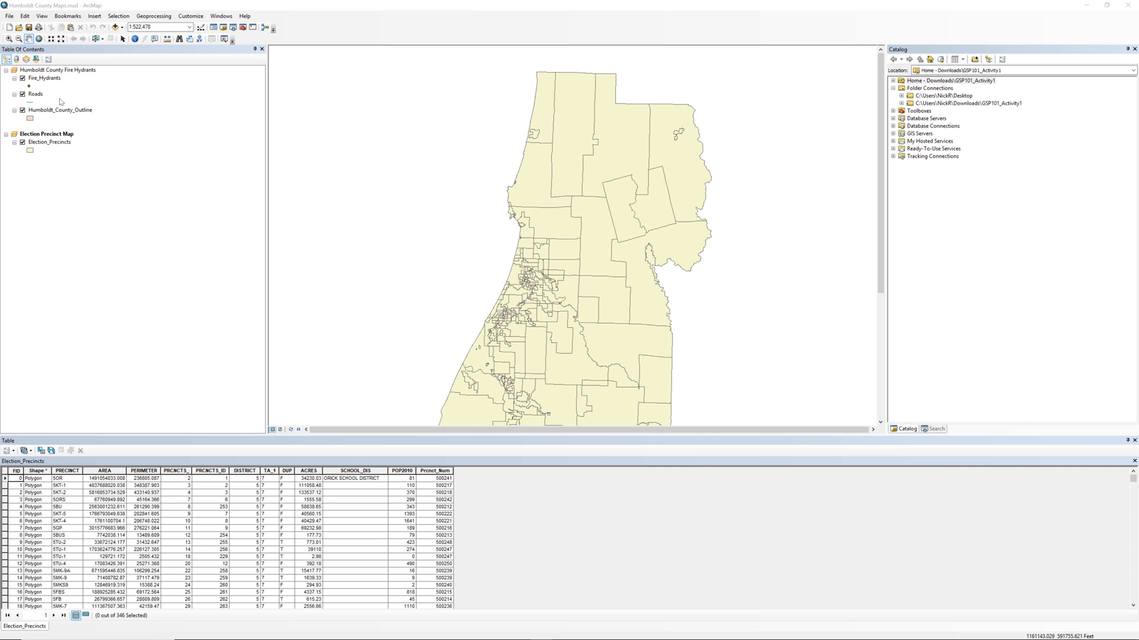
Step: Tick 'Store relative pathnames to data sources' in the Map Document Properties
click(8, 15)
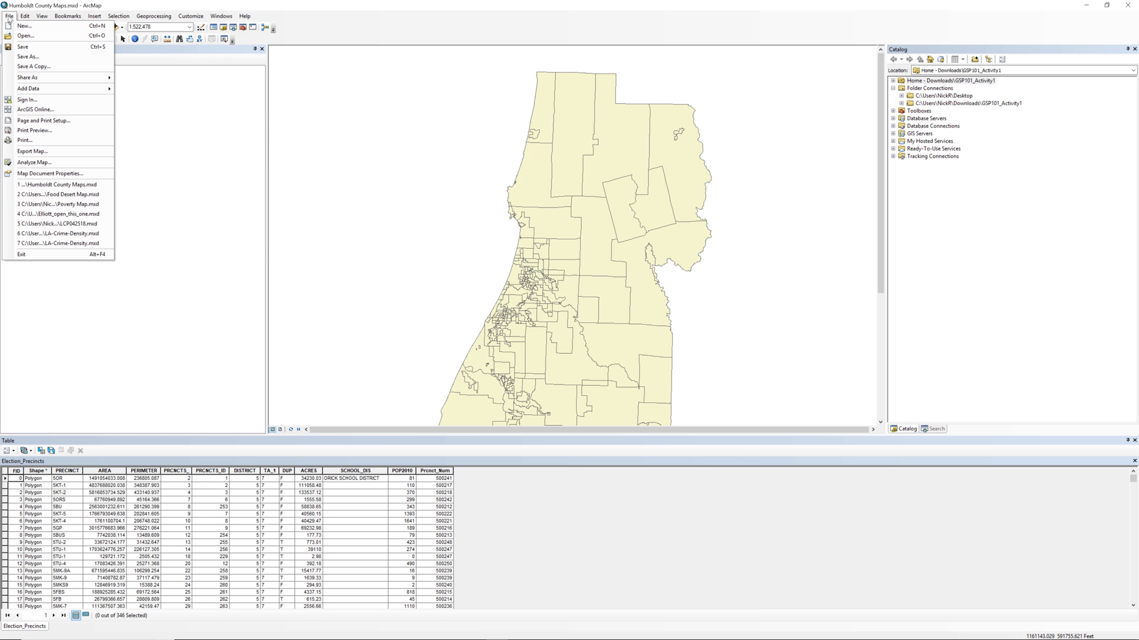
click(47, 174)
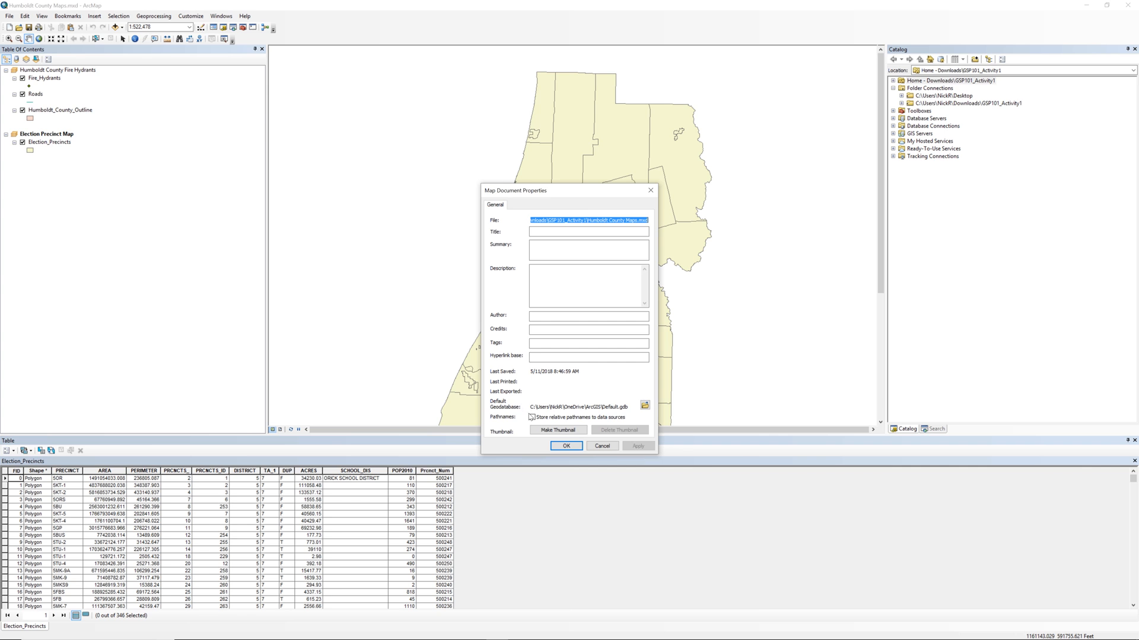
click(532, 418)
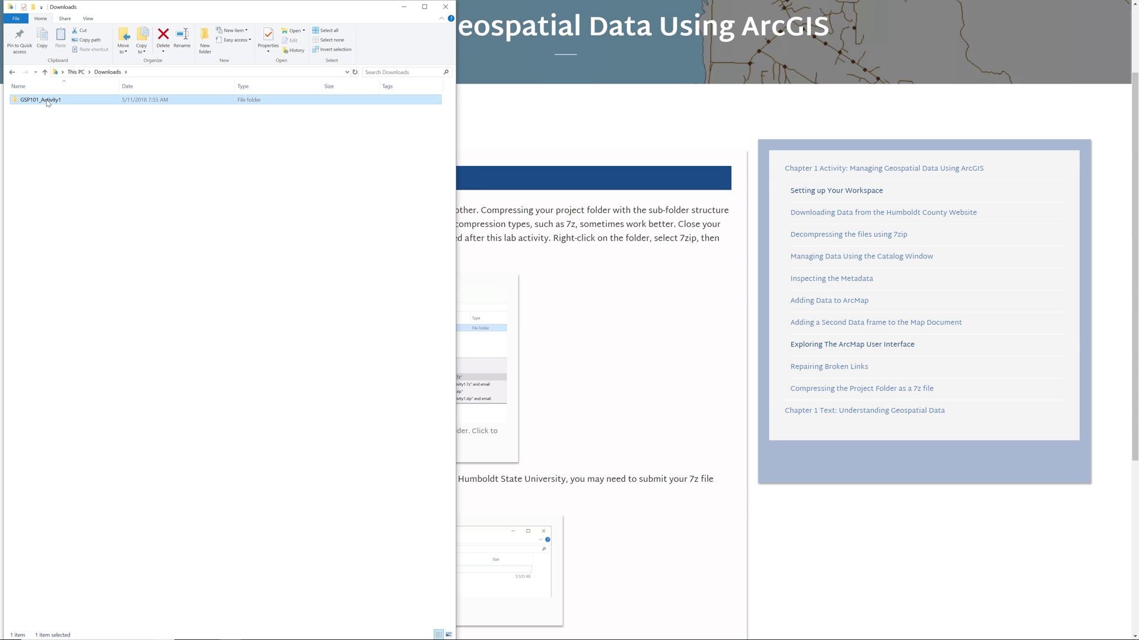
Step: Start a 7-Zip compression of GSP101_Activity1 into GSP101_Activity1.7z
right_click(41, 100)
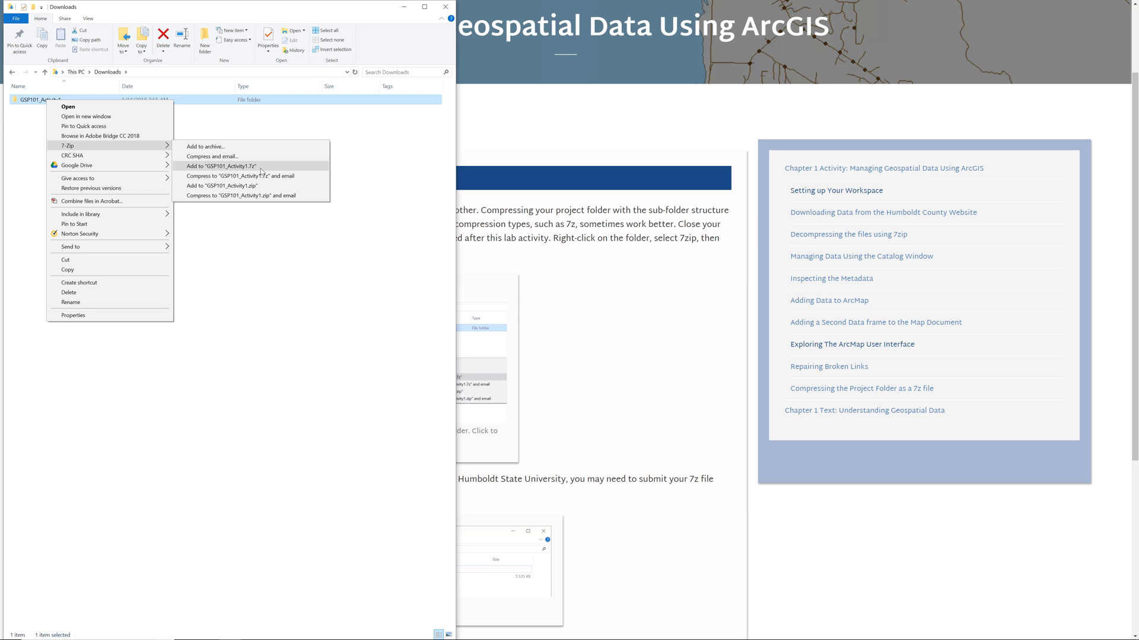
click(225, 165)
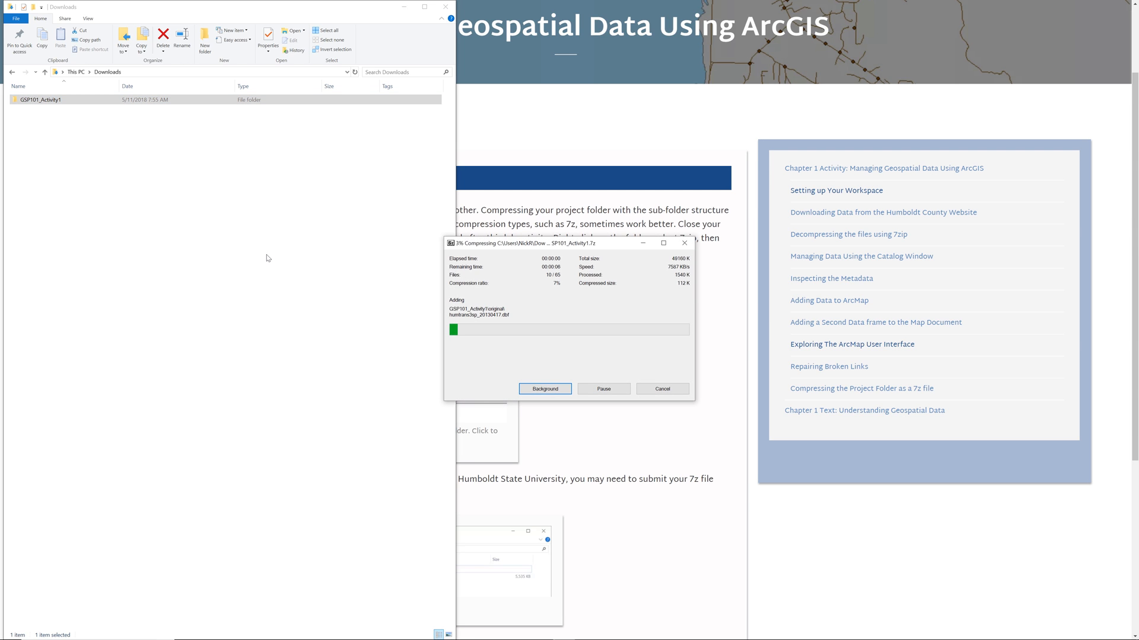